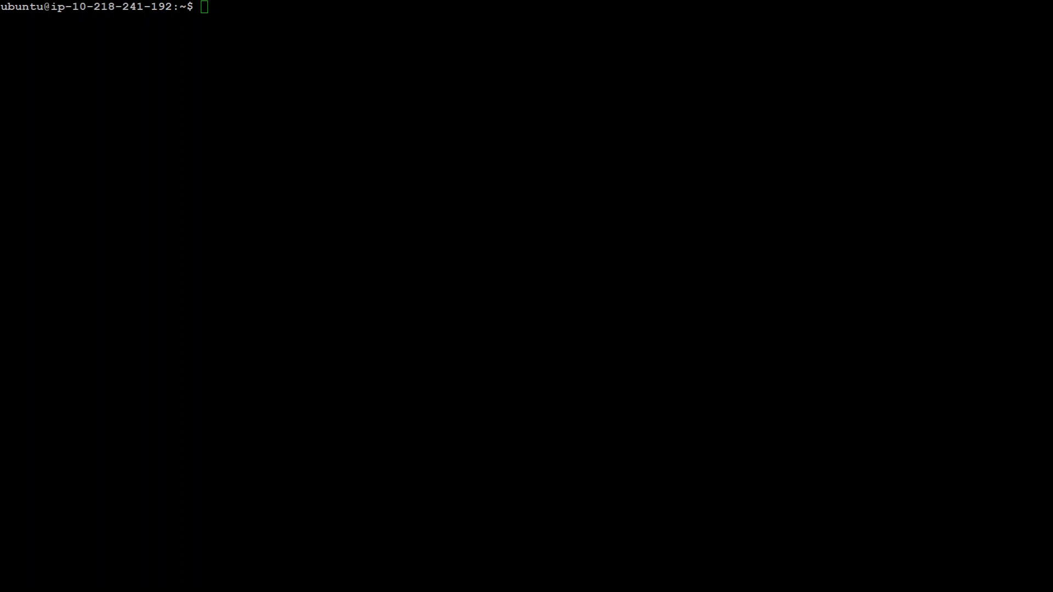
Print /etc/os-release to confirm the machine runs Ubuntu 22.04.2 LTS (Jammy Jellyfish)
text(ca)
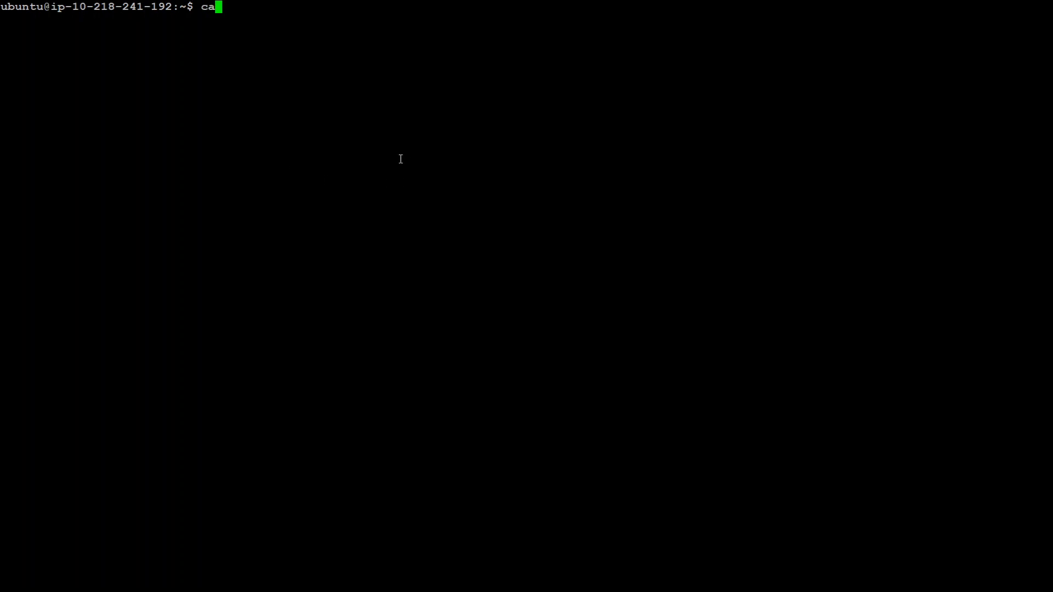
text(t /etc/)
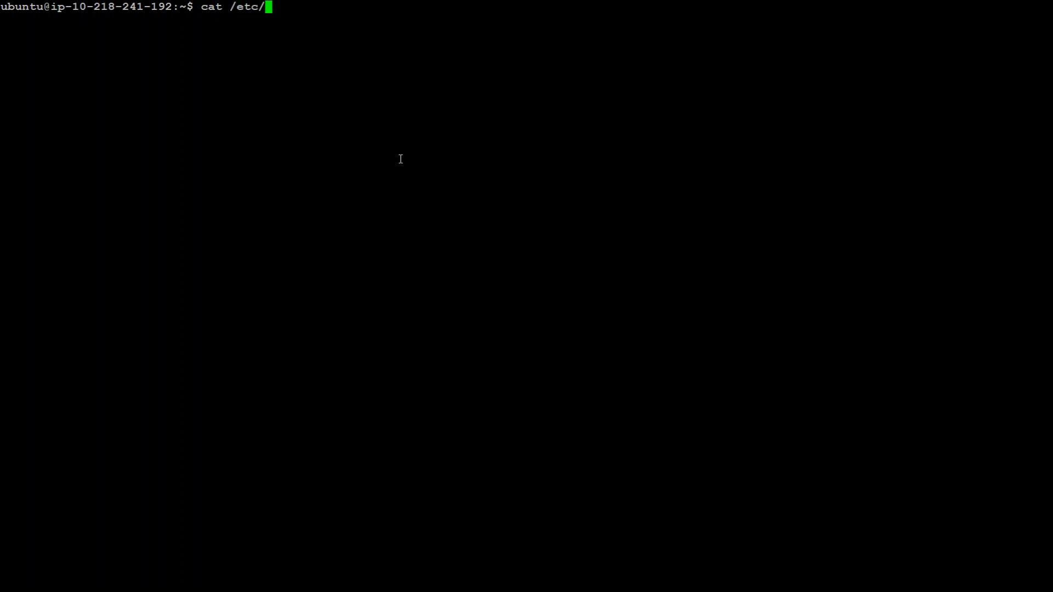
text(os-rele)
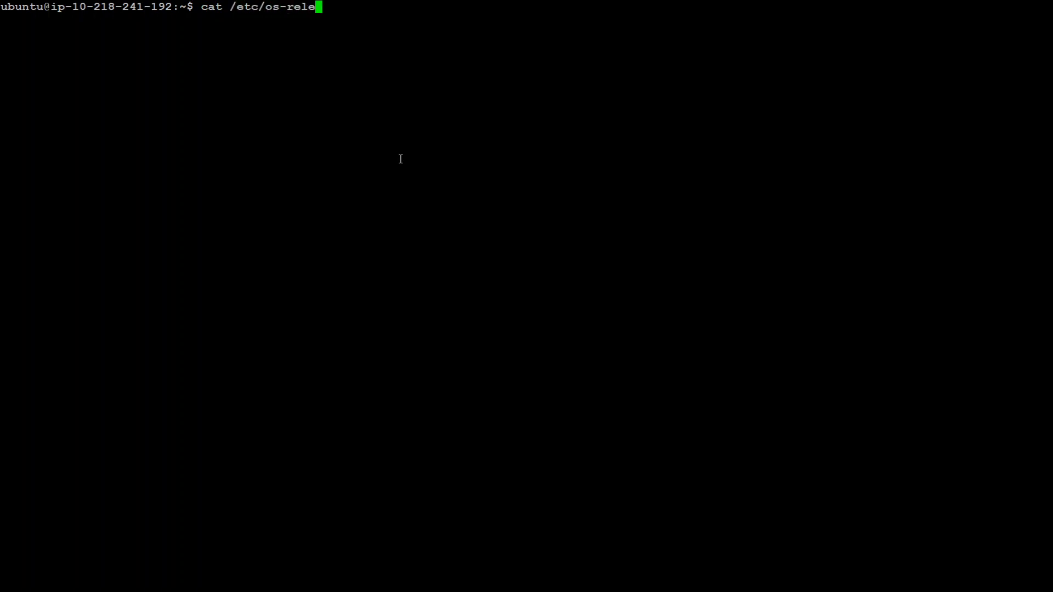
key(Return)
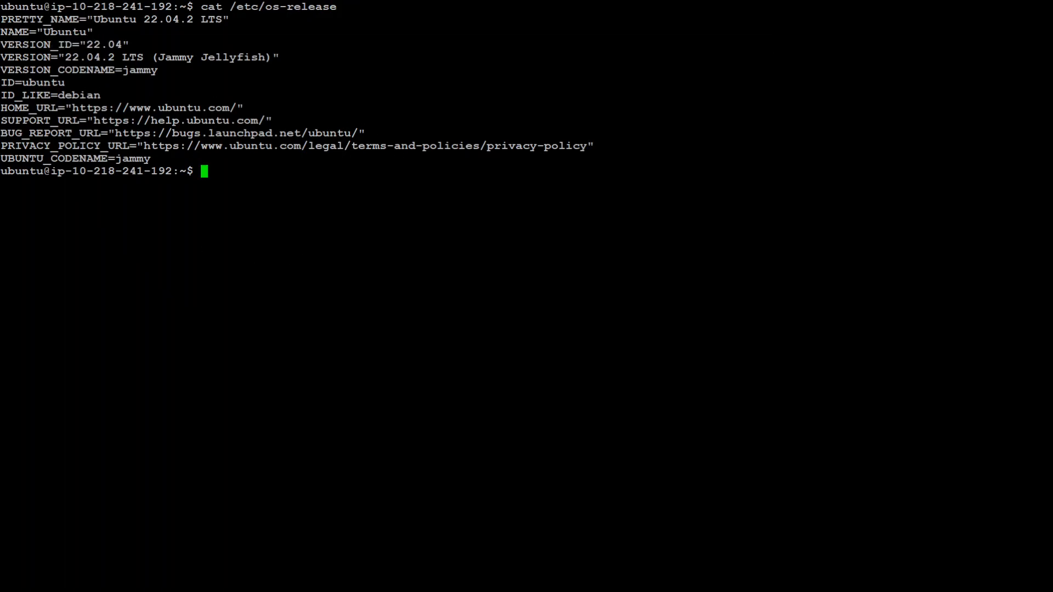
mouse_move(204, 170)
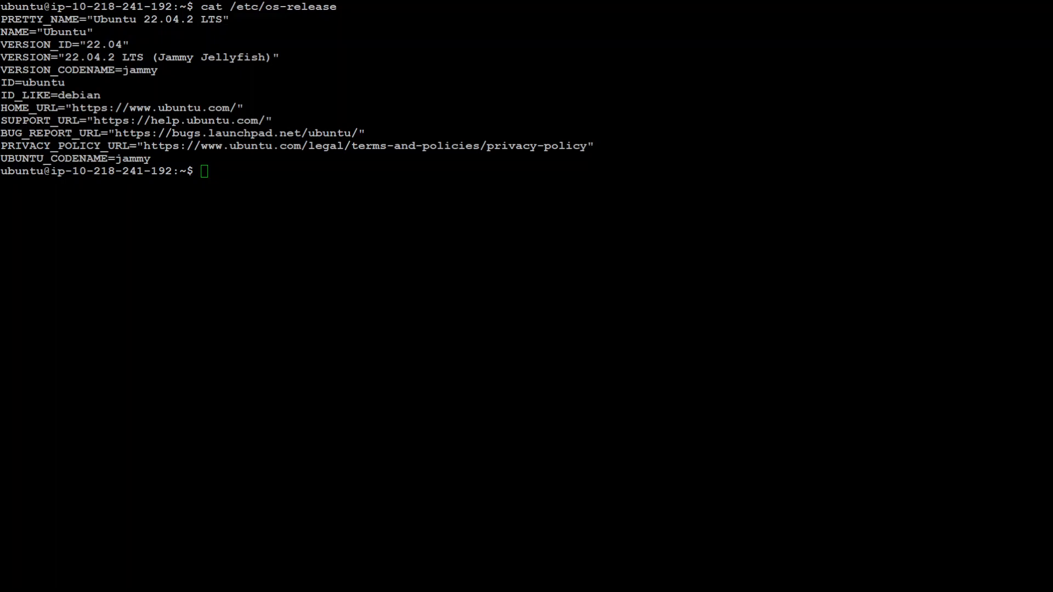
Purge all nvidia* packages with apt autoremove; none are installed
text(sudo apt autoremove nvidia* --purge)
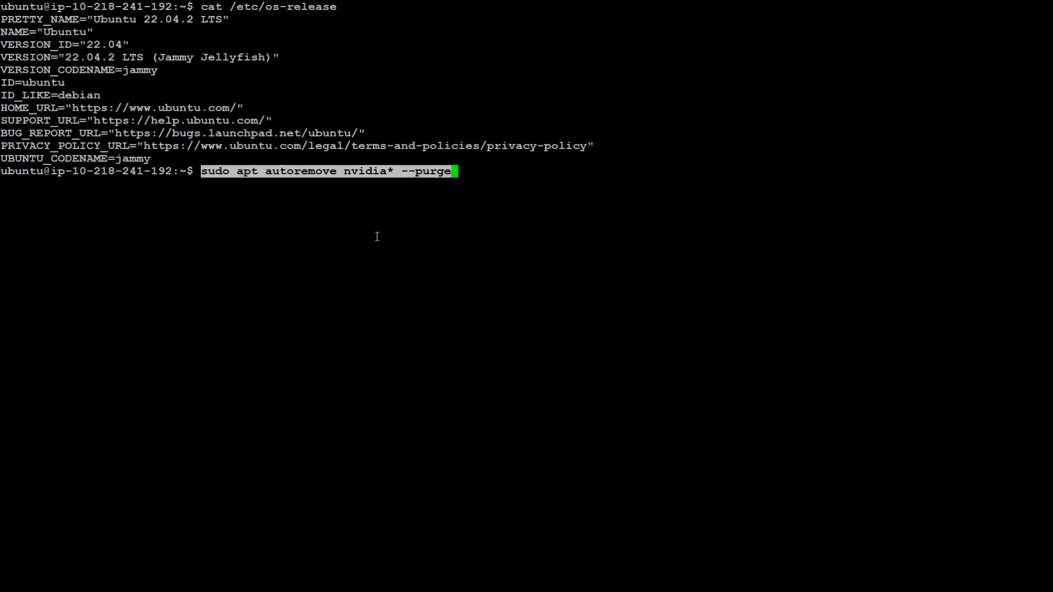
mouse_move(493, 210)
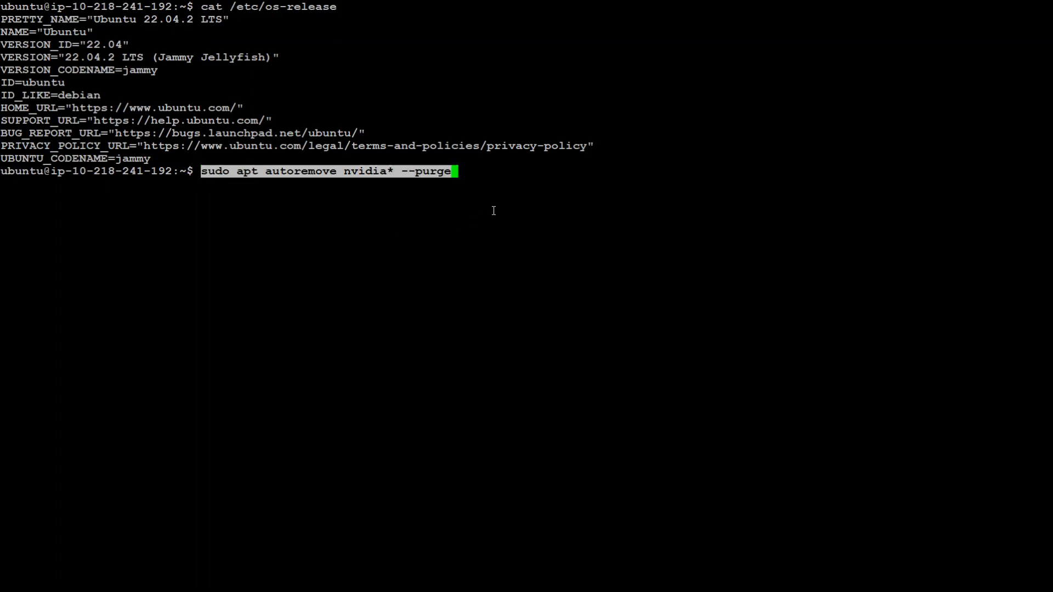
key(Return)
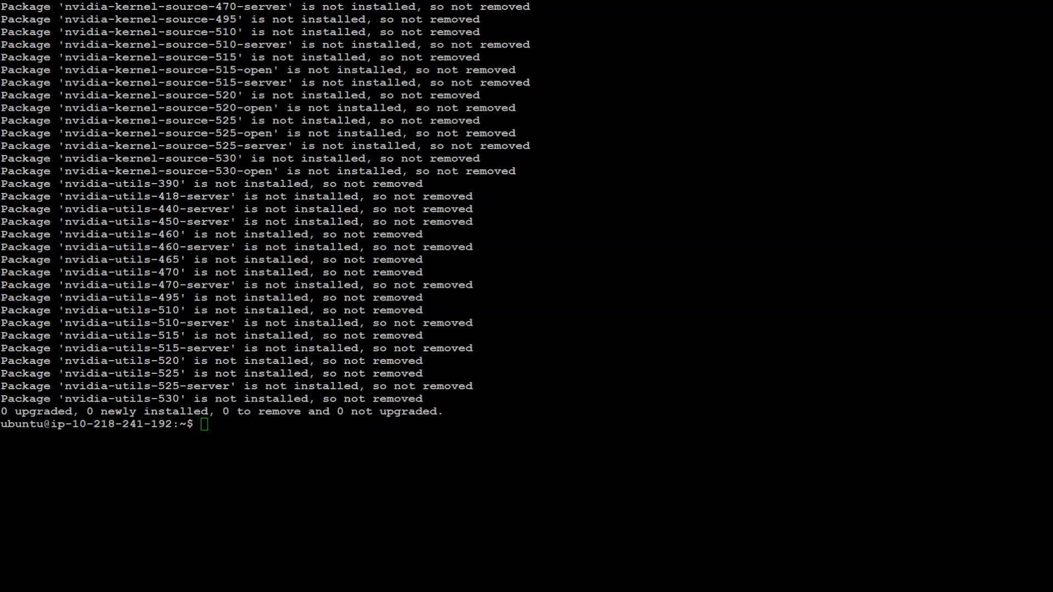
Attempt the NVIDIA driver uninstaller /usr/bin/nvidia-uninstall with sudo
text(sudo /usr/bin/nvidia-uninstall)
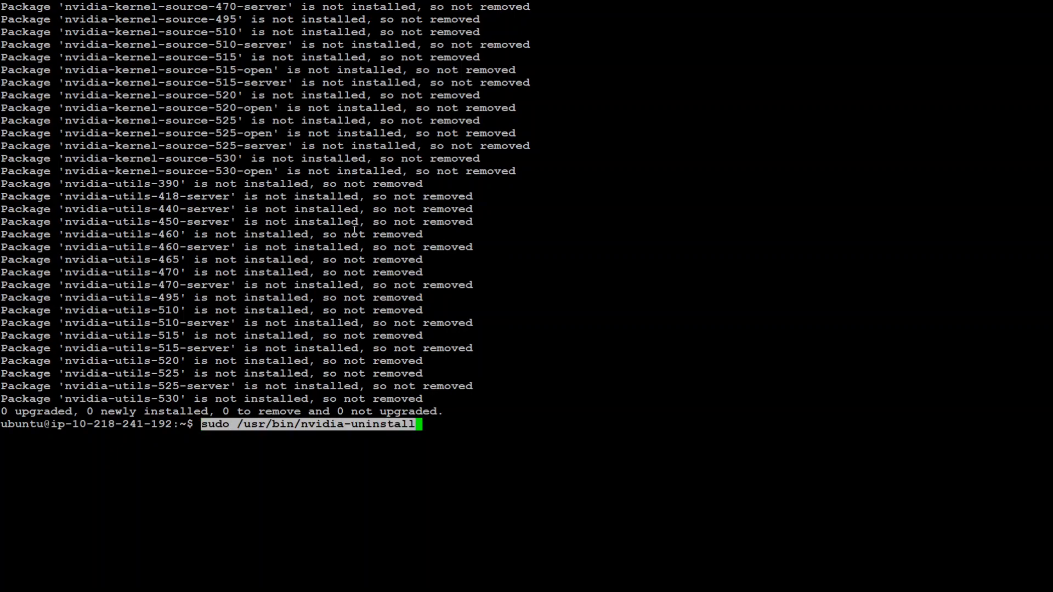
key(Return)
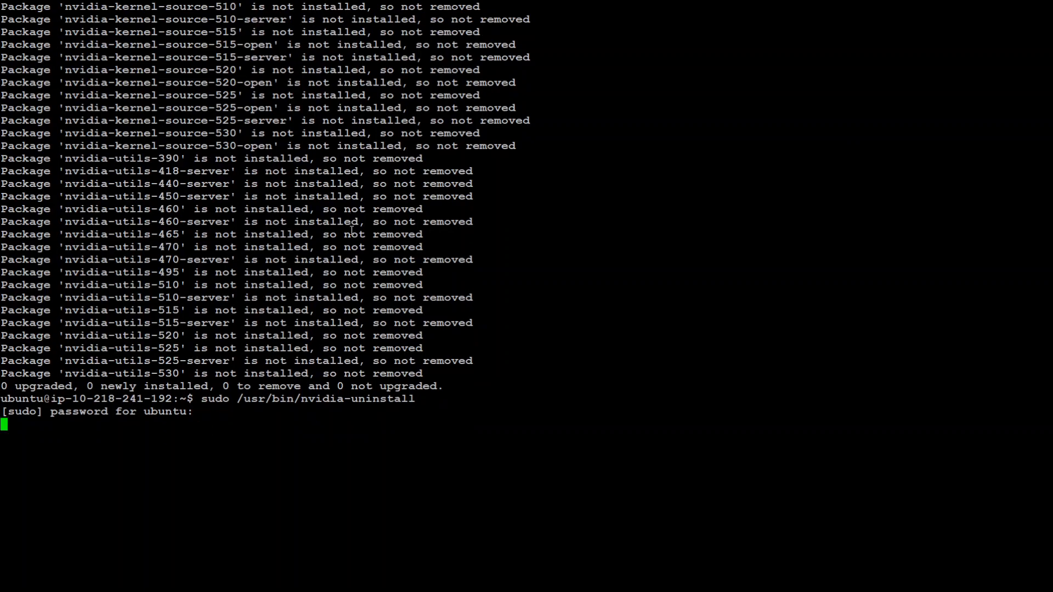
key(Return)
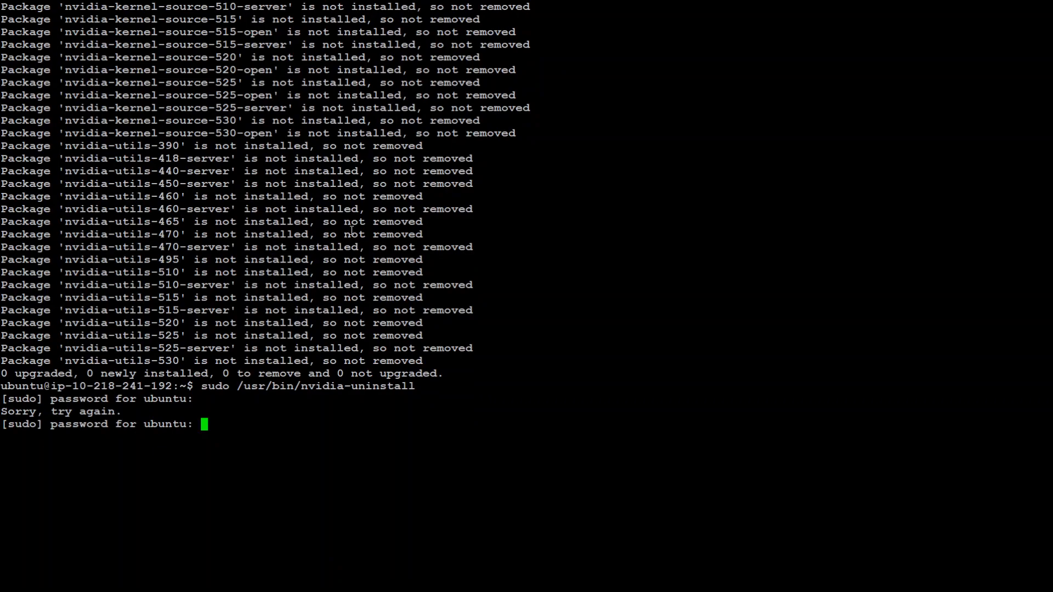
key(Return)
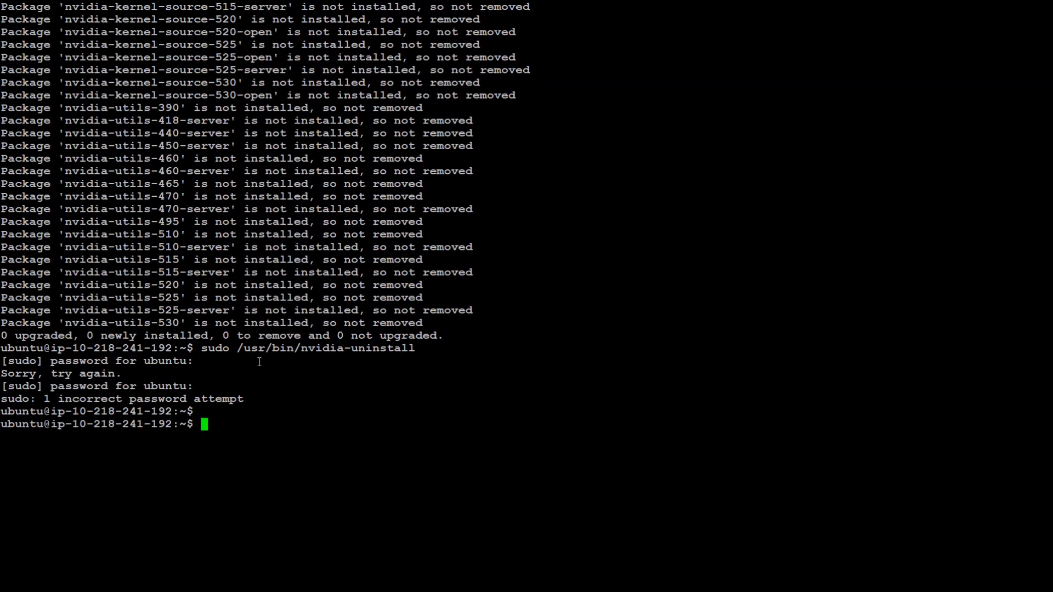
Attempt the CUDA toolkit uninstaller /usr/local/cuda-X.Y/bin/cuda-uninstall with sudo
double_click(316, 348)
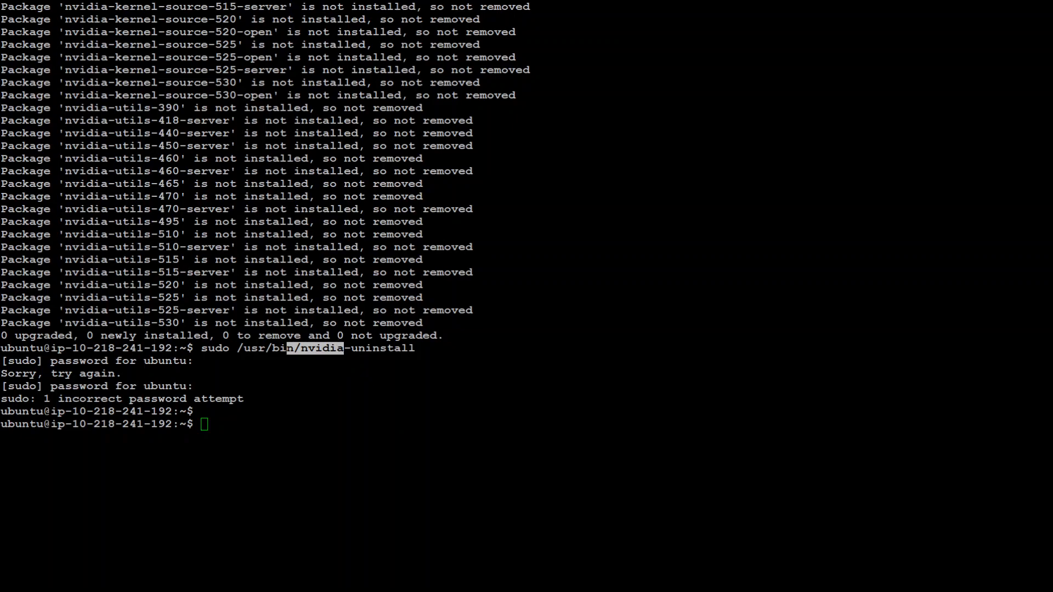
text(sudo /usr/local/cuda-X.Y/bin/cuda-uninstall)
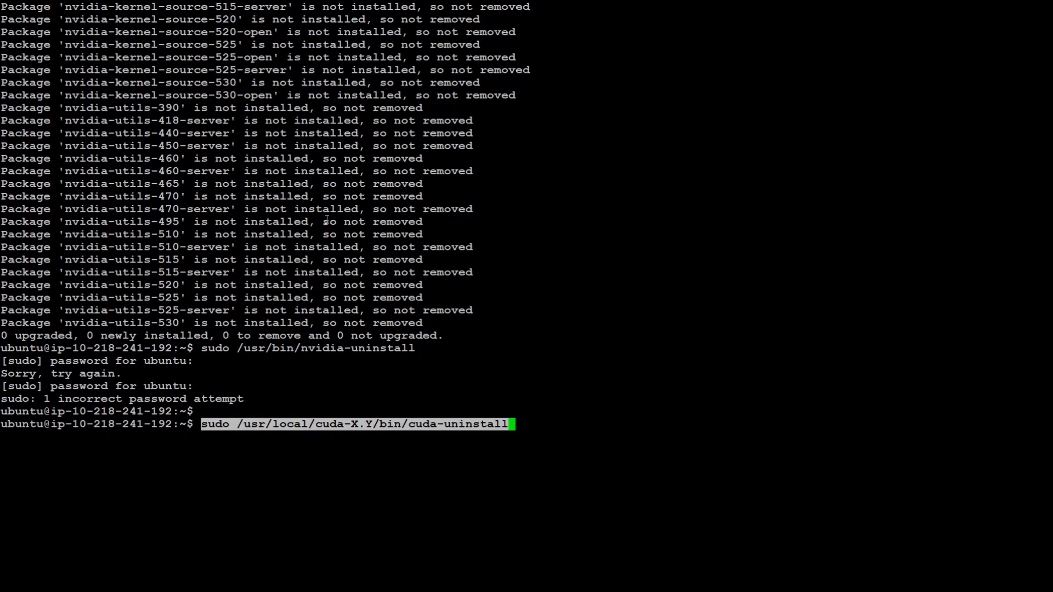
key(Return)
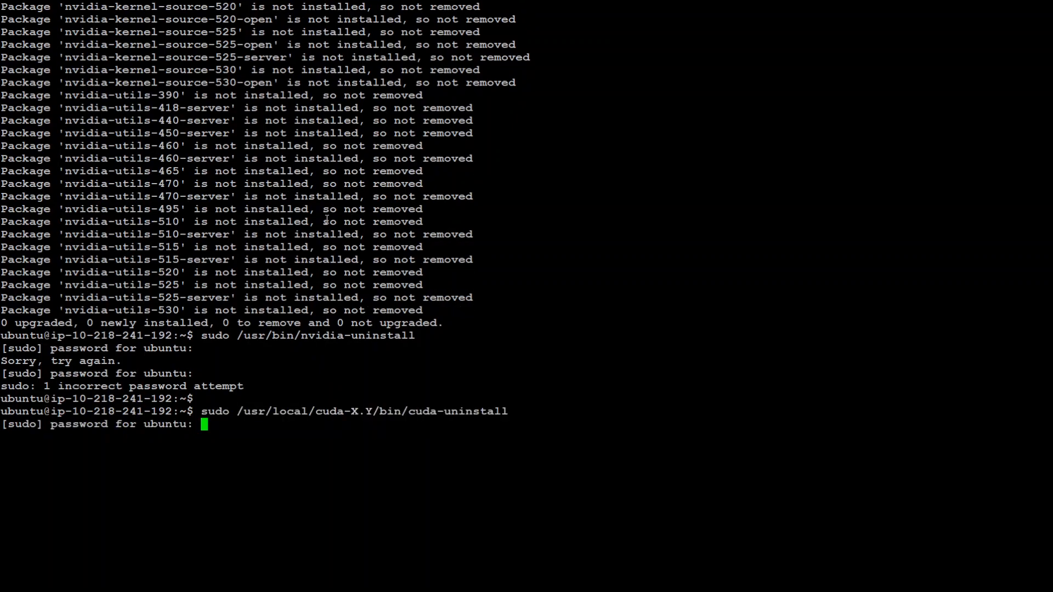
key(Return)
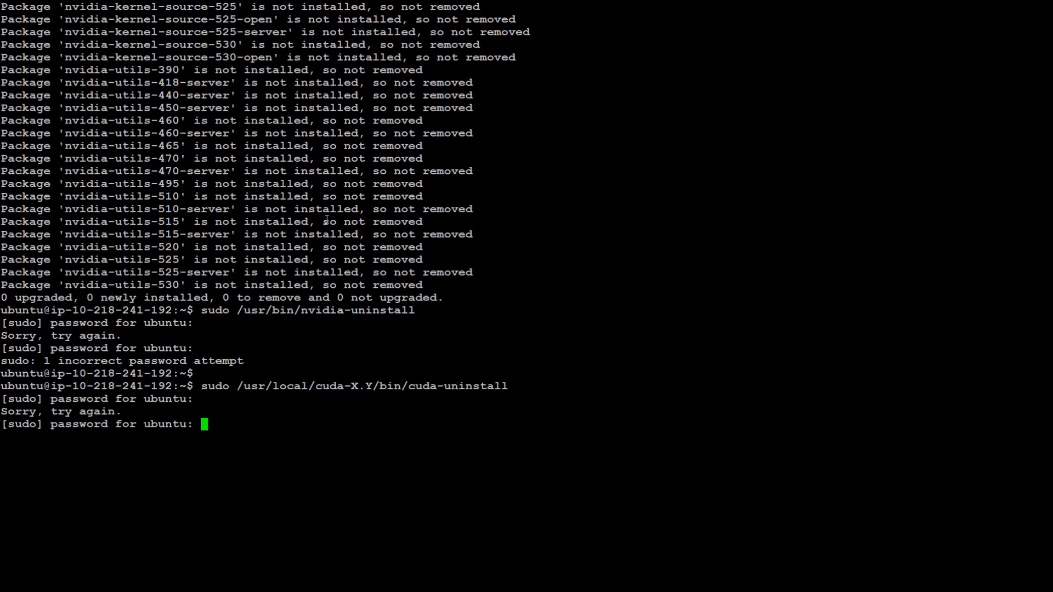
key(Return)
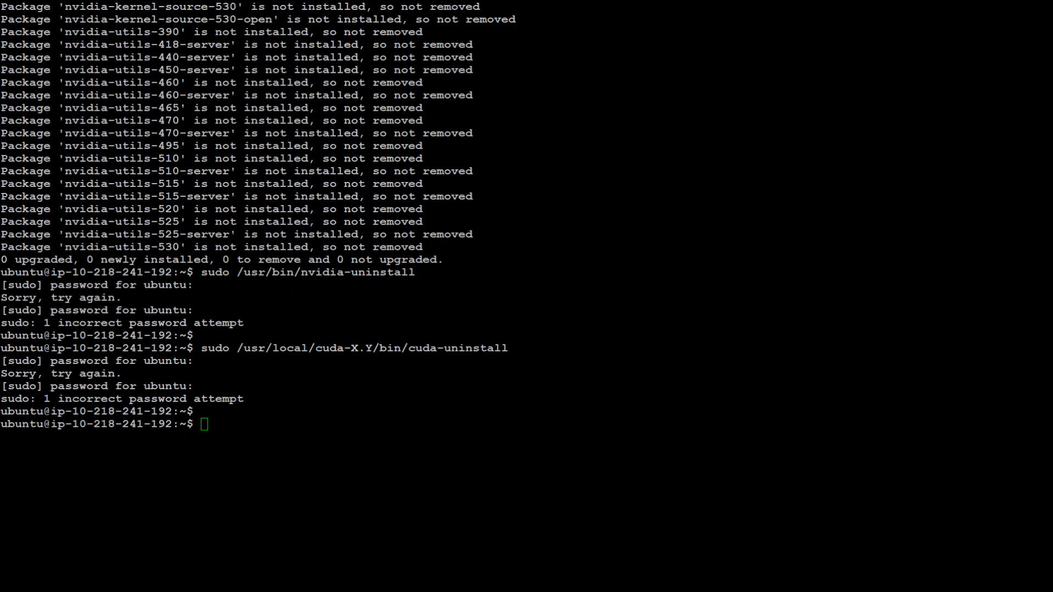
Refresh package lists and accept upgrading 114 packages plus 4 new ones
key(Return)
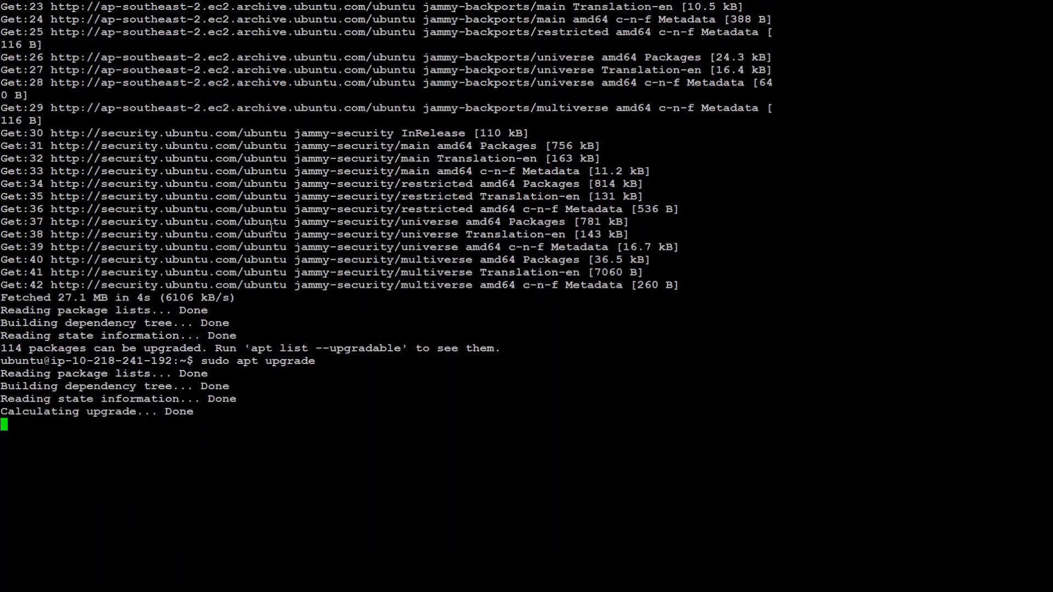
text(Y/n] Y)
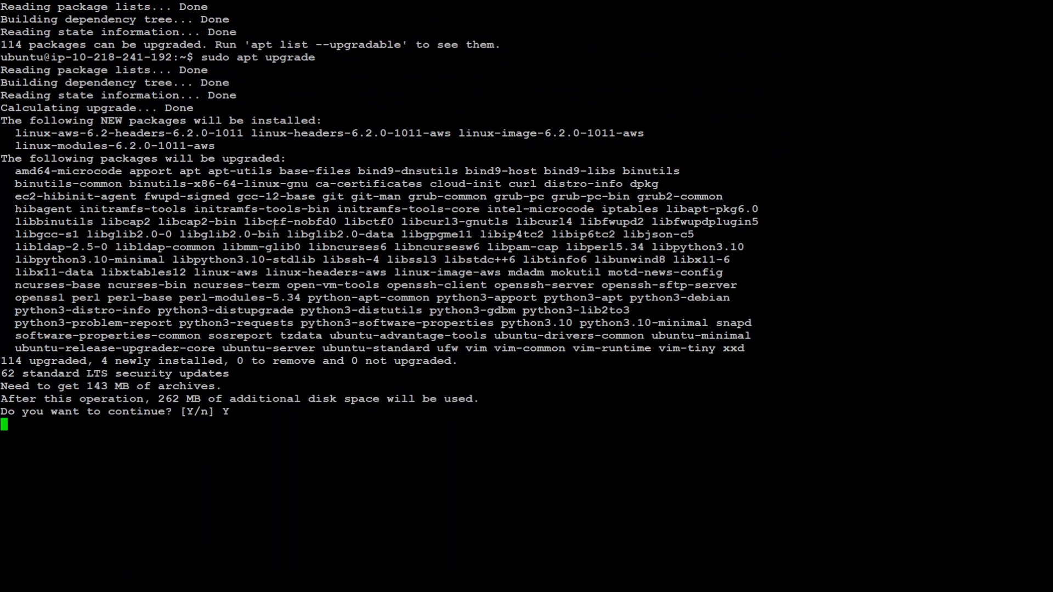
key(Return)
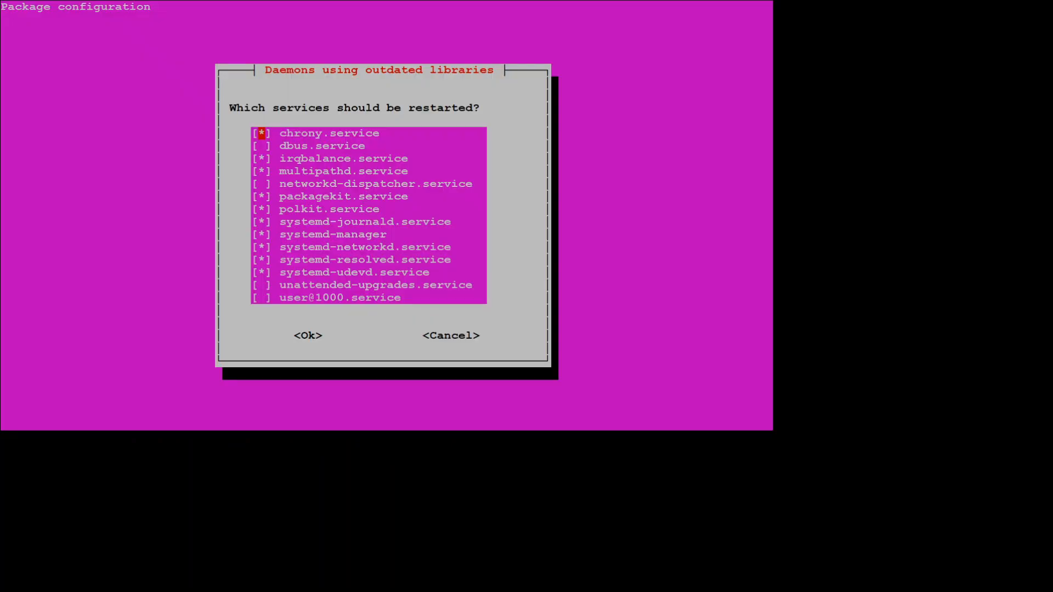
mouse_move(647, 209)
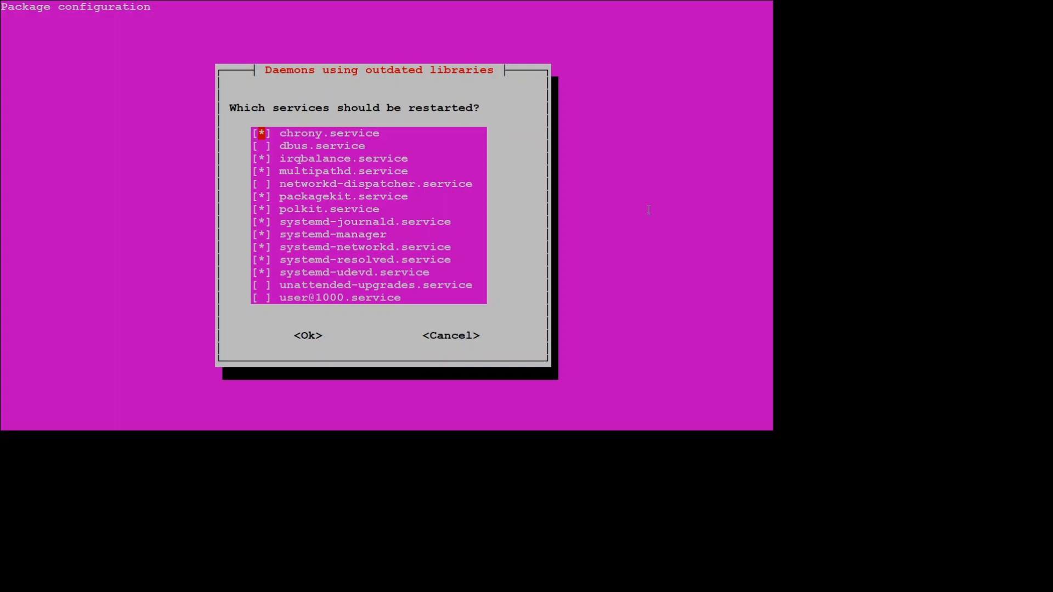
Restart the checked outdated-library services and return to the shell prompt
click(308, 335)
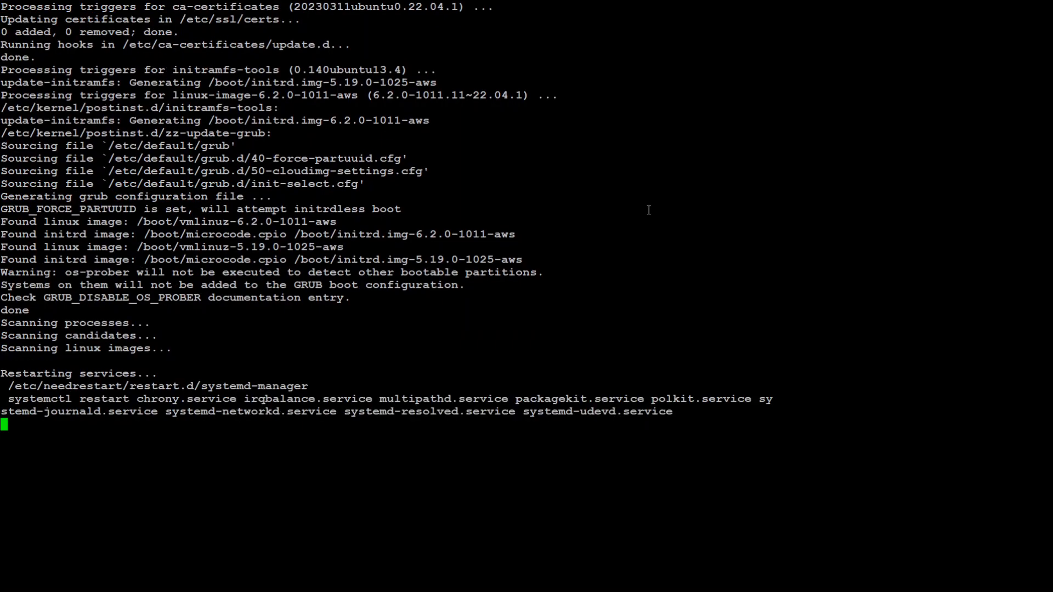
scroll(down, 3)
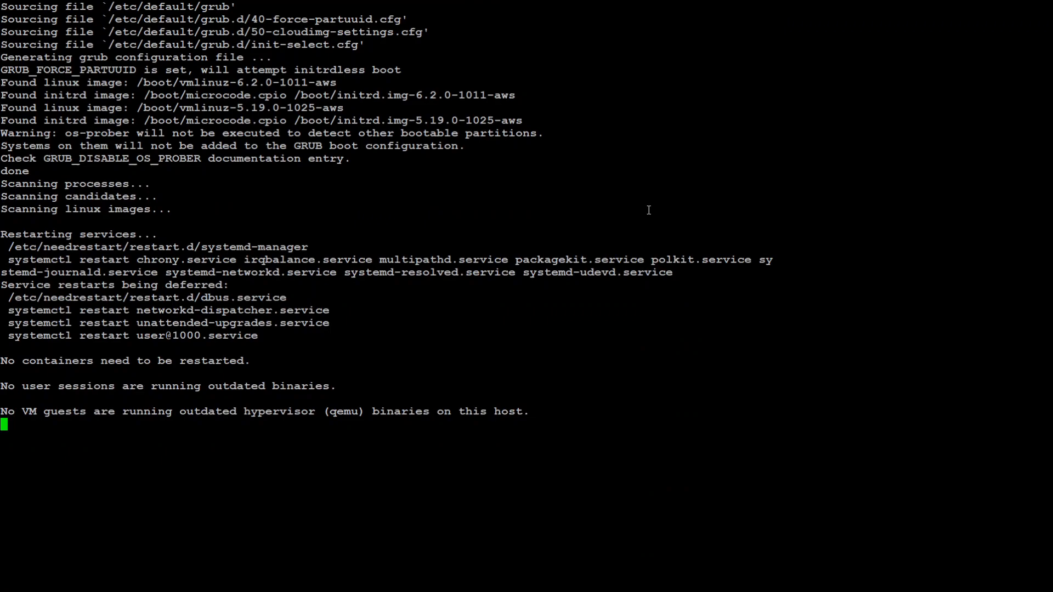
text(c)
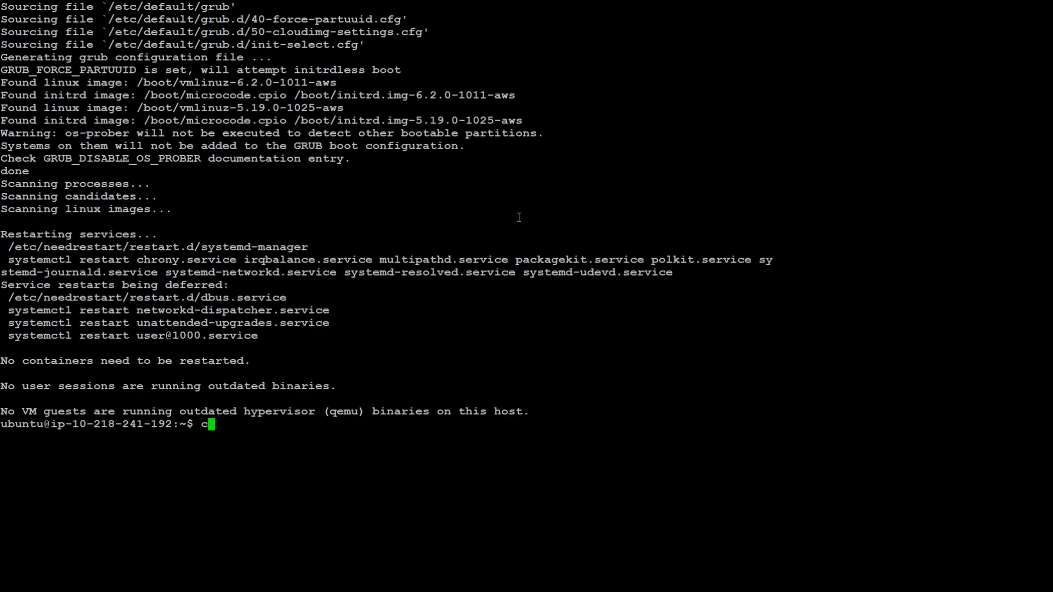
List drivers with ubuntu-drivers devices, highlighting the TU104GL GPU and recommended nvidia-driver-535
text(ubuntu-drivers devices)
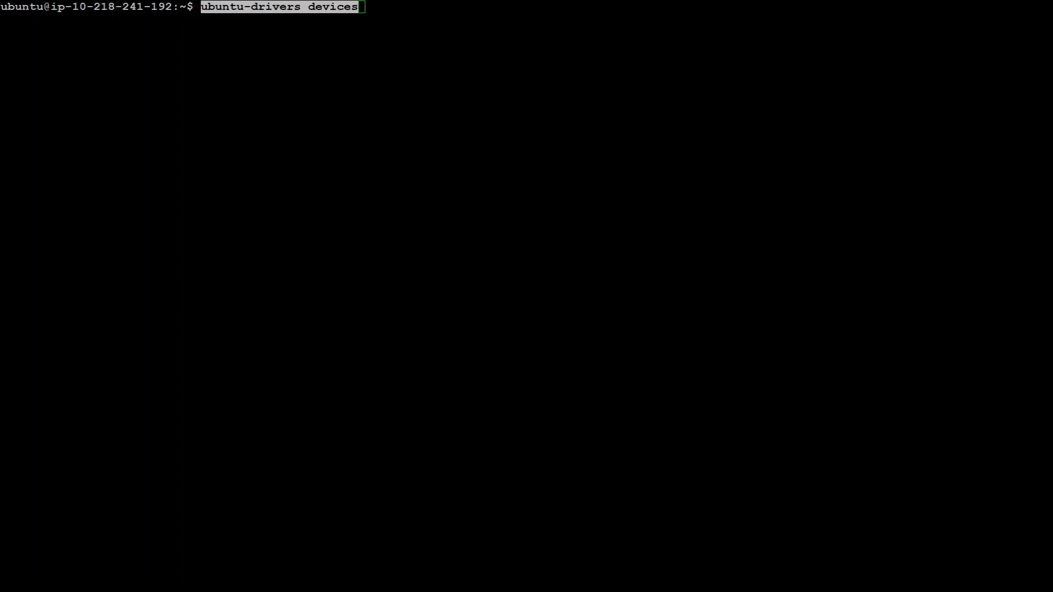
mouse_move(514, 110)
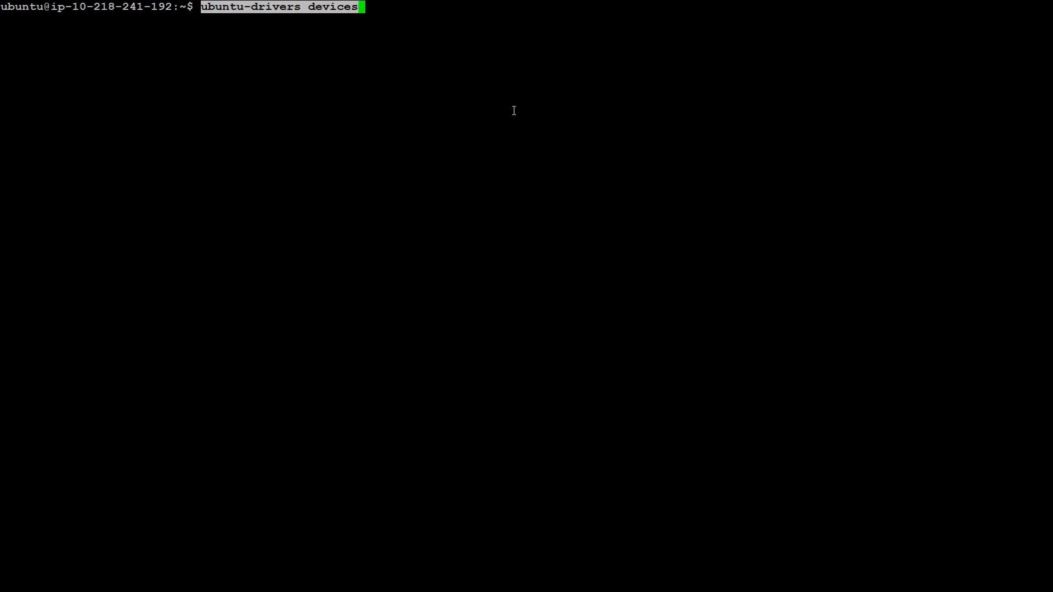
key(Return)
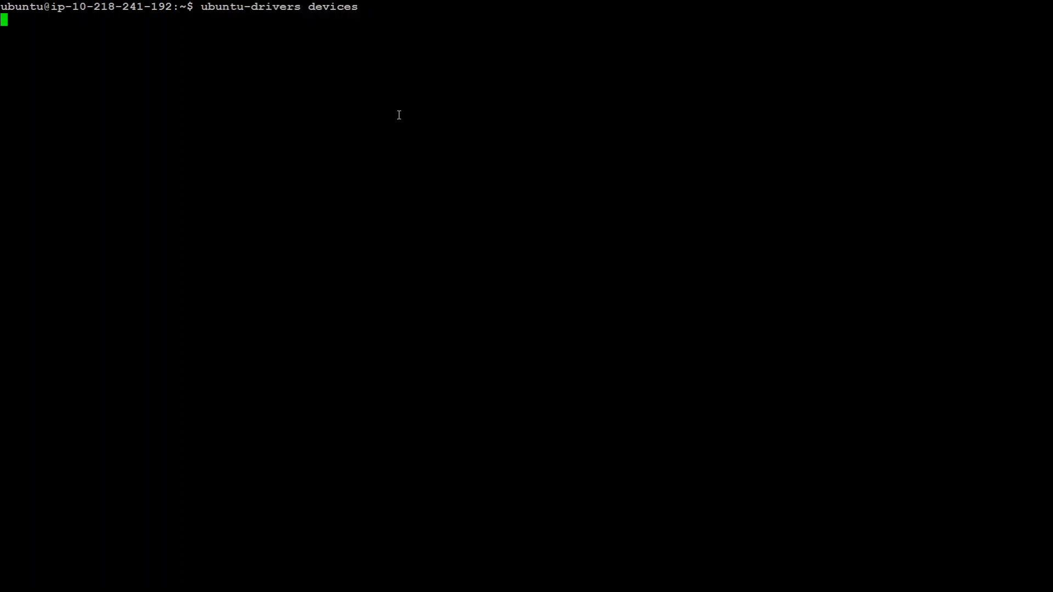
key(Return)
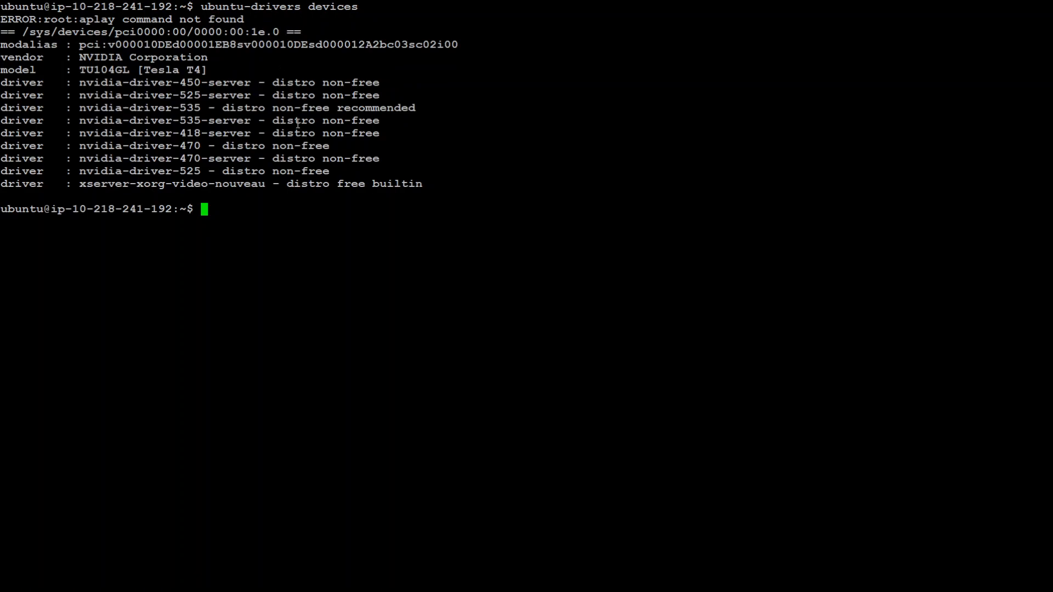
mouse_move(307, 204)
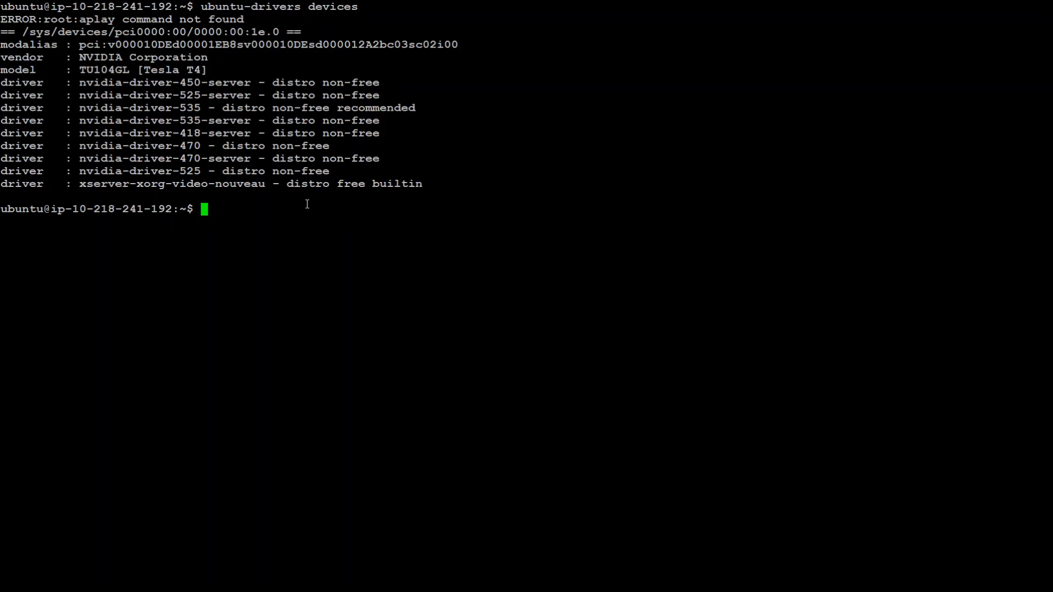
mouse_move(306, 204)
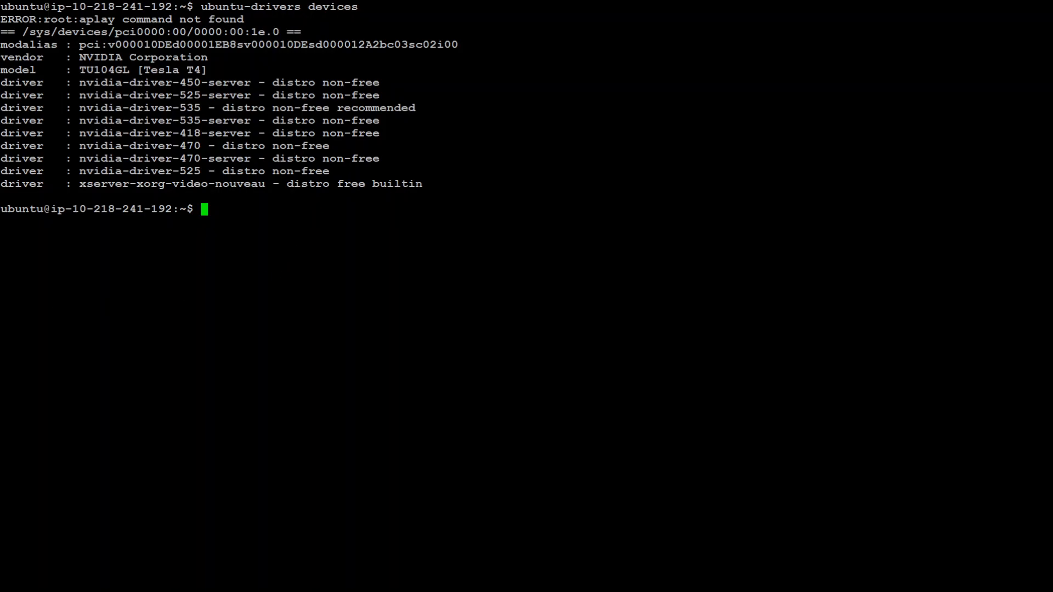
mouse_move(255, 213)
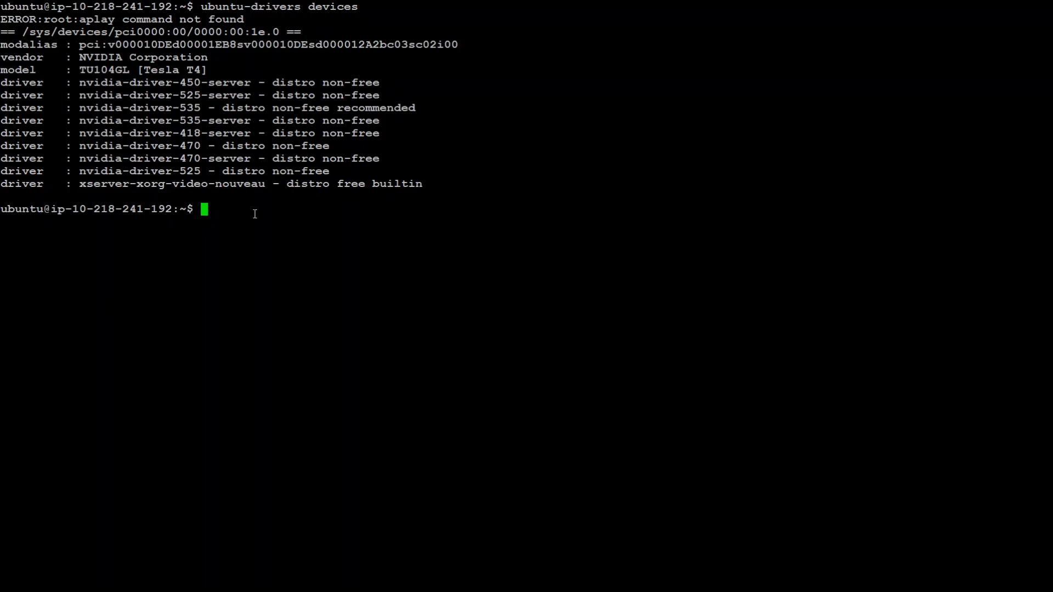
mouse_move(155, 152)
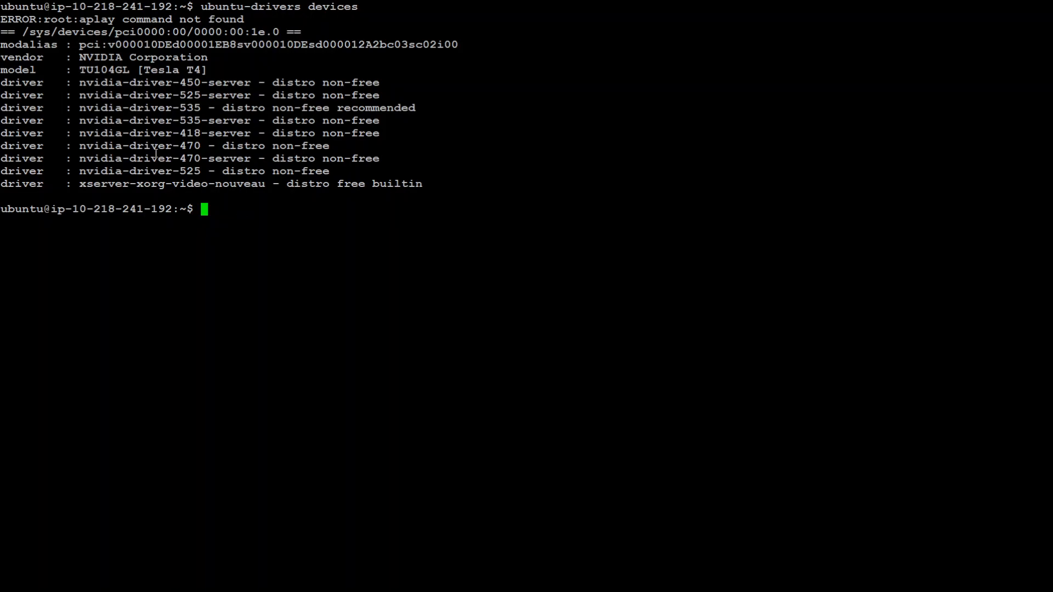
double_click(21, 69)
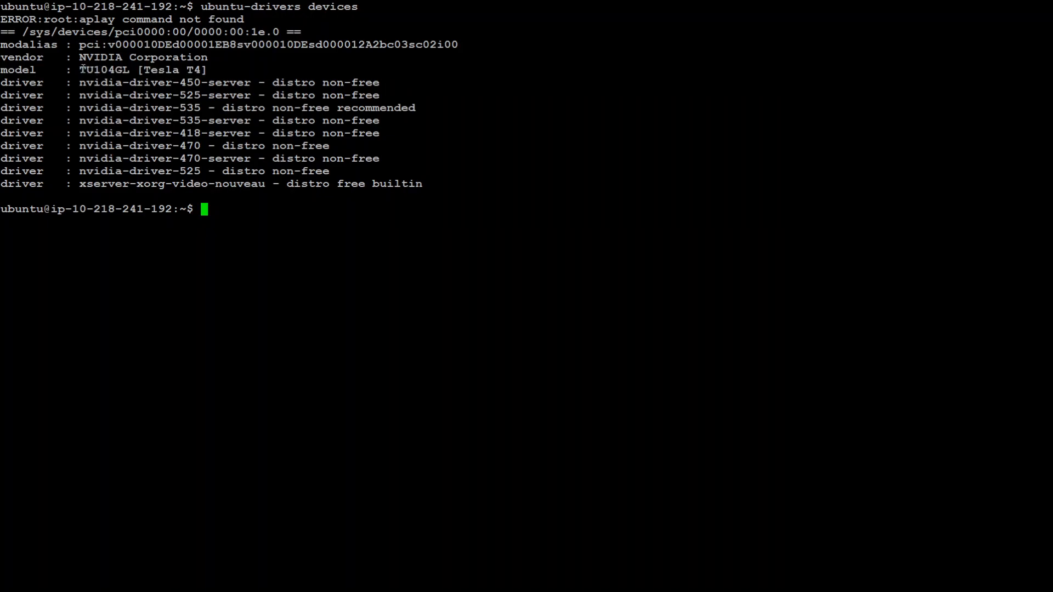
double_click(104, 70)
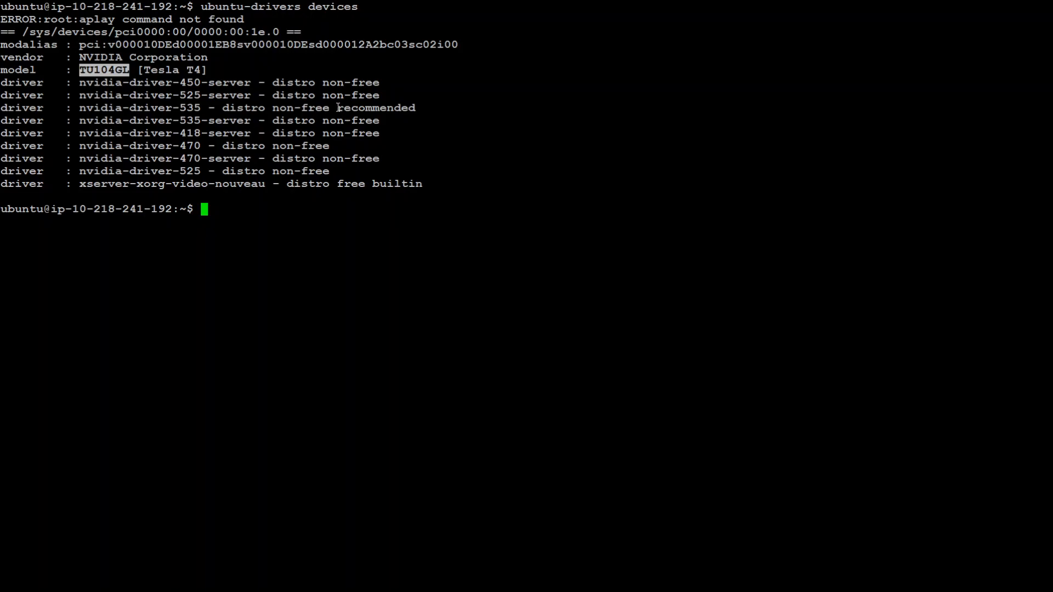
double_click(376, 107)
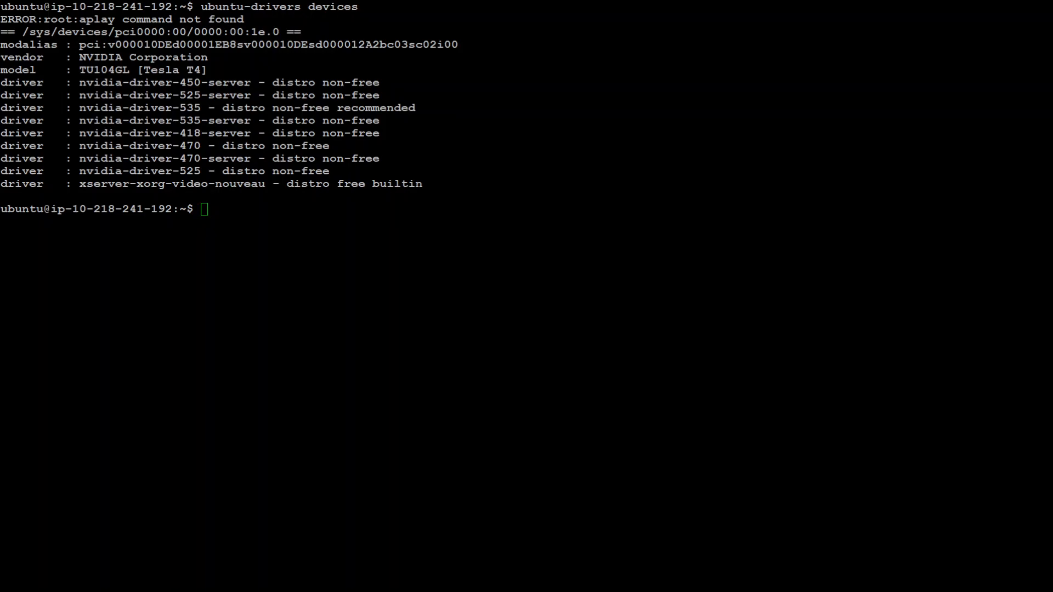
Run sudo ubuntu-drivers autoinstall to install the recommended NVIDIA driver
text(sudo ubuntu-drivers autoinstall)
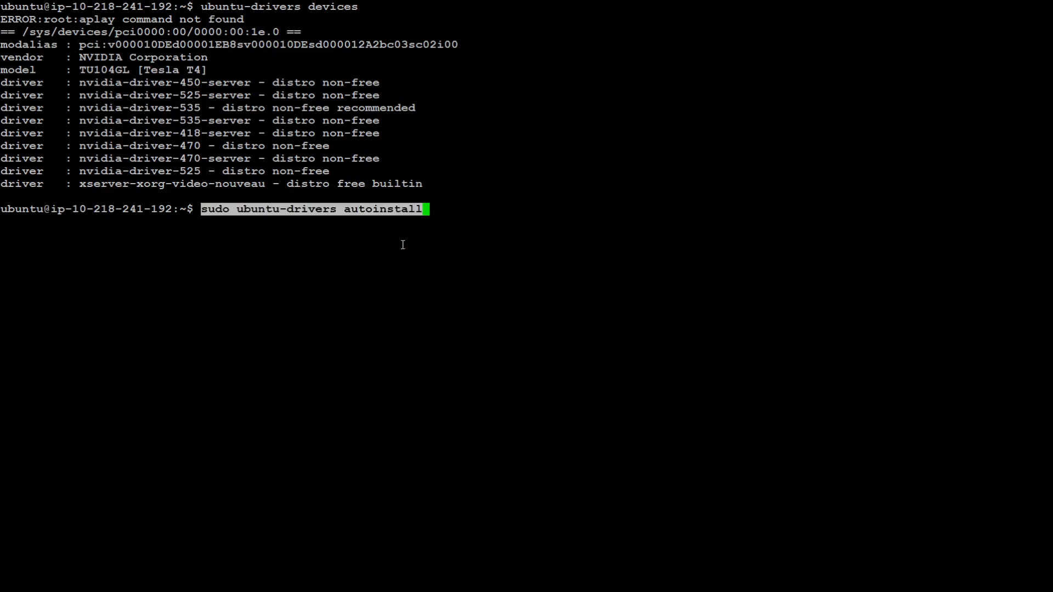
mouse_move(429, 116)
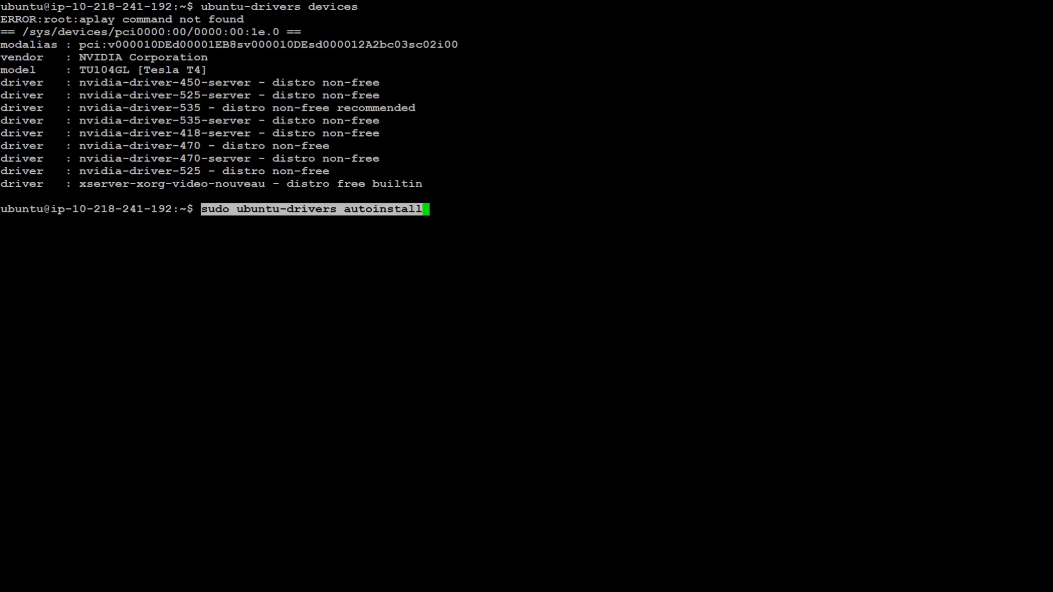
mouse_move(616, 209)
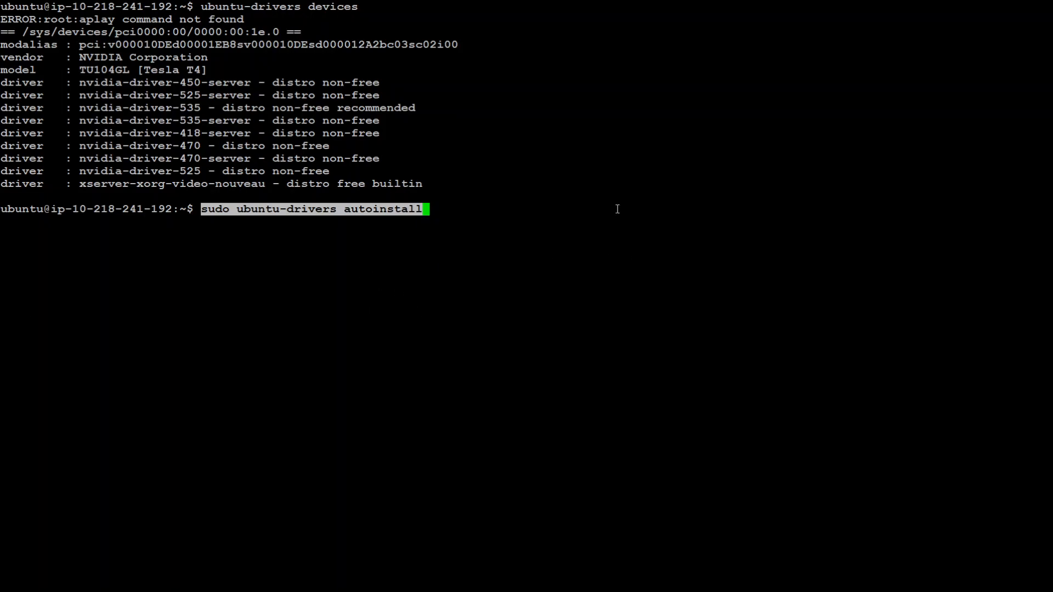
key(Return)
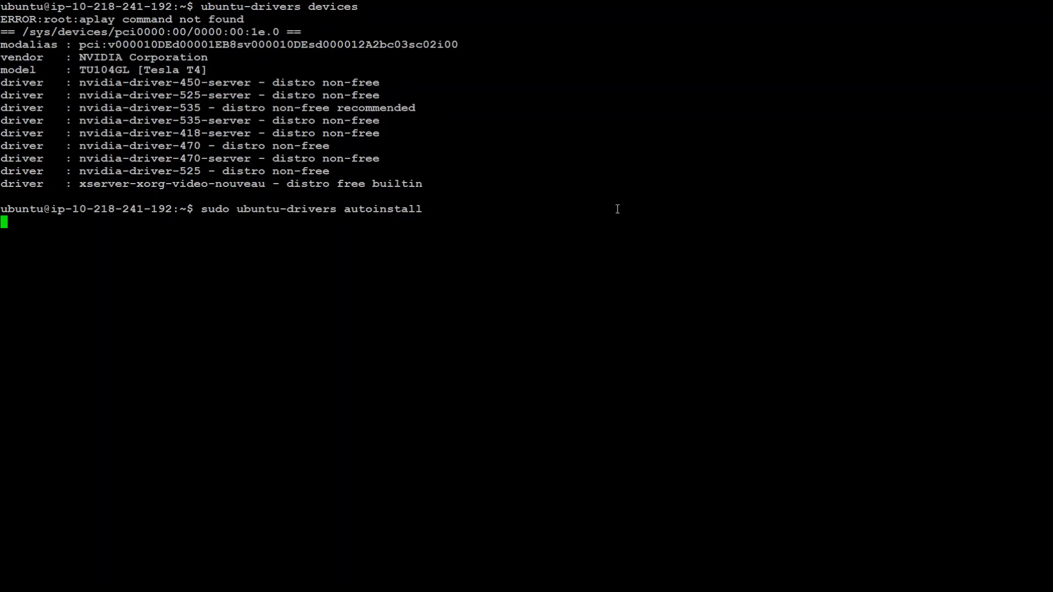
key(Return)
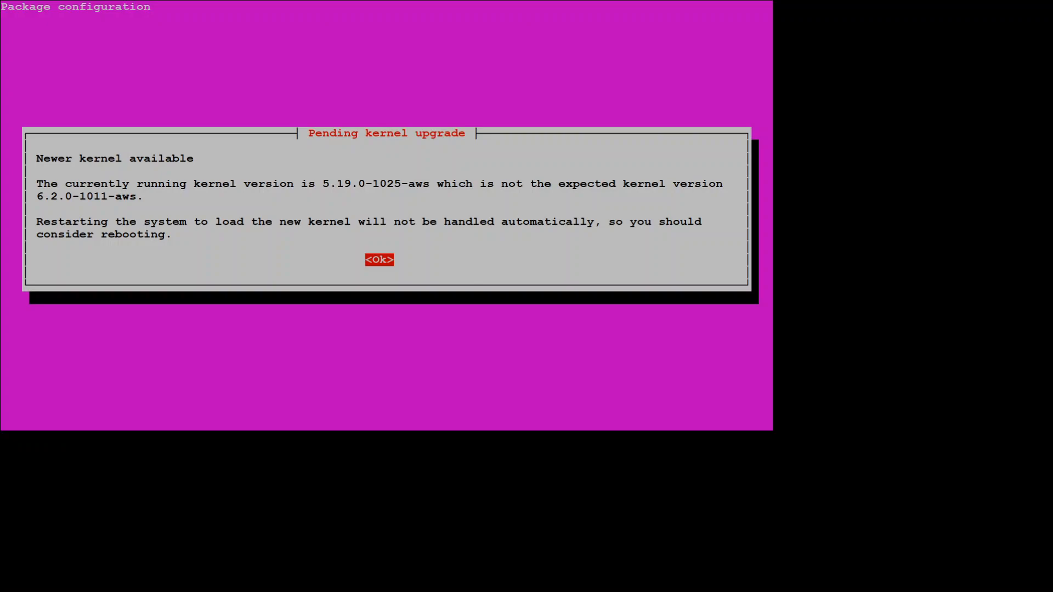
mouse_move(586, 281)
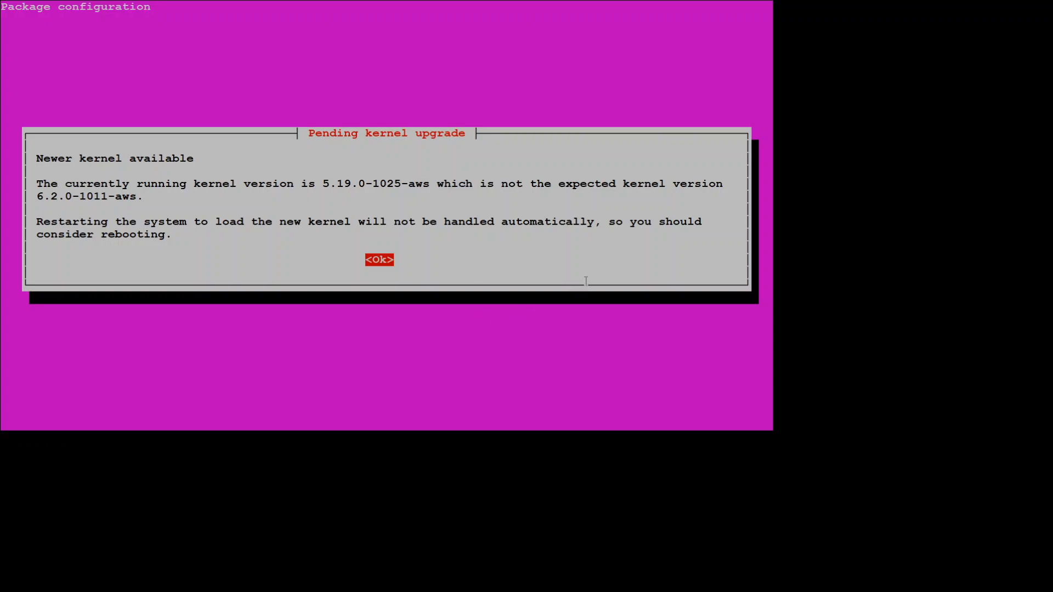
mouse_move(578, 278)
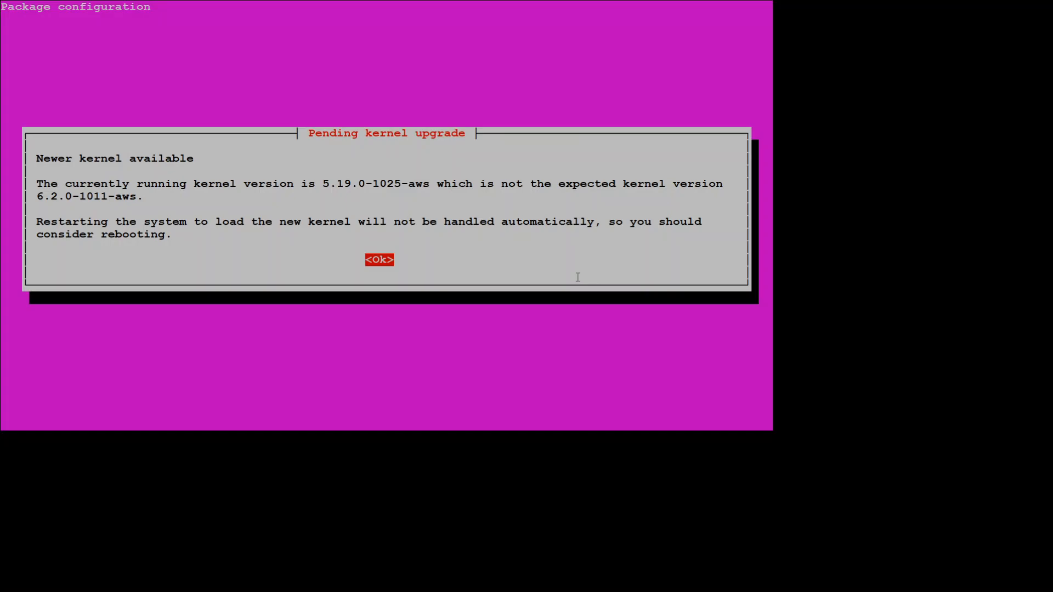
Dismiss the pending kernel upgrade notice so the driver installation completes
click(379, 260)
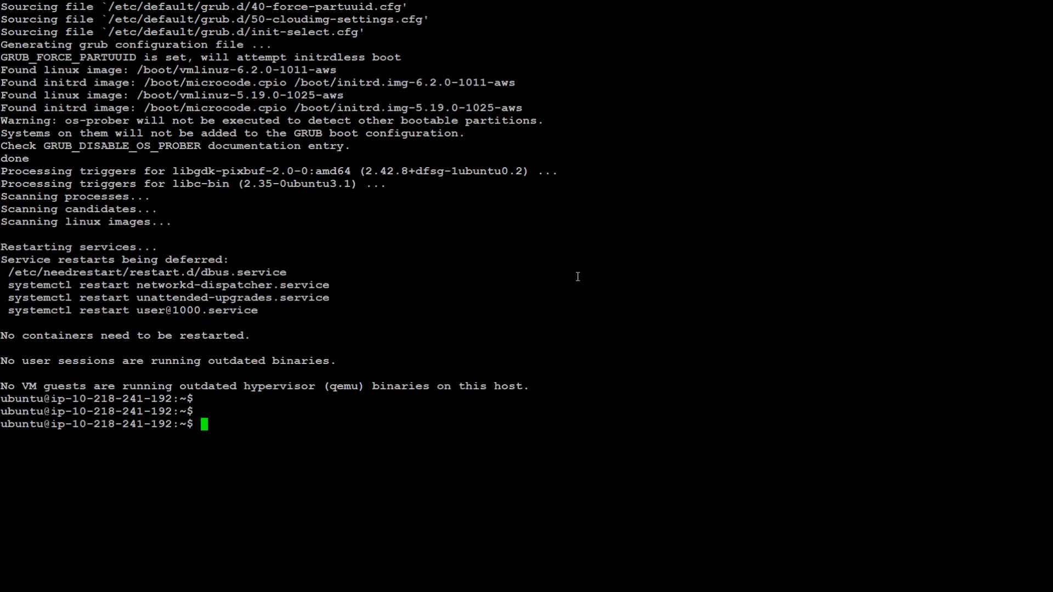
text(reb)
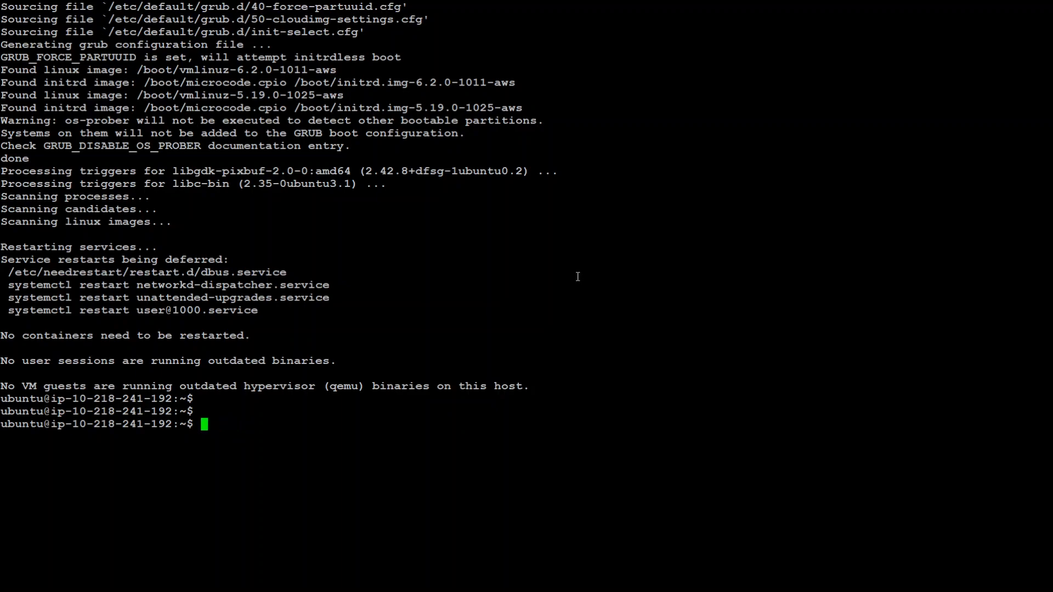
mouse_move(483, 248)
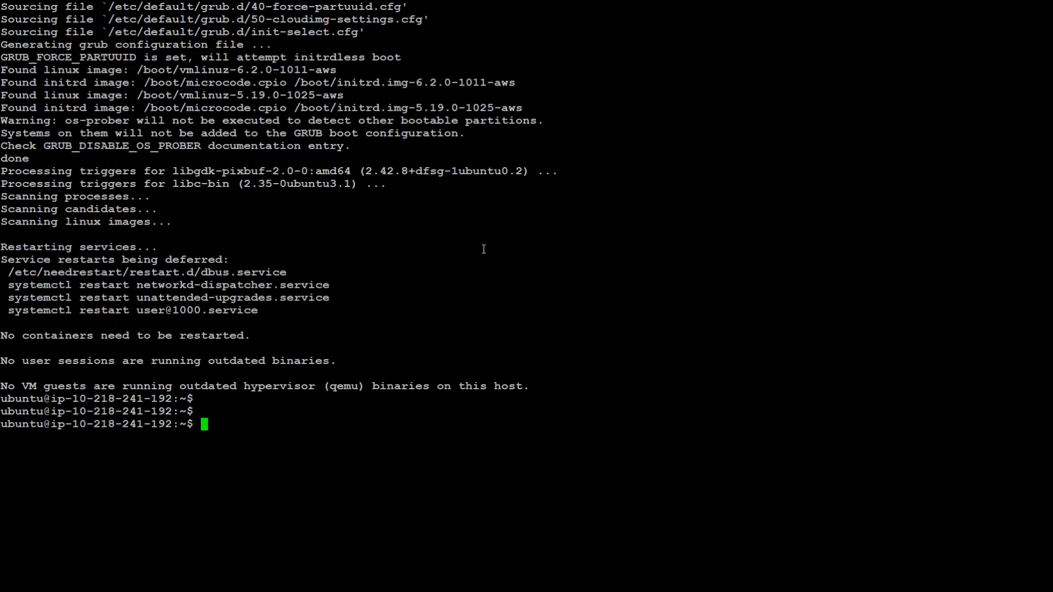
text(sudo apt install nvidia-driver-530)
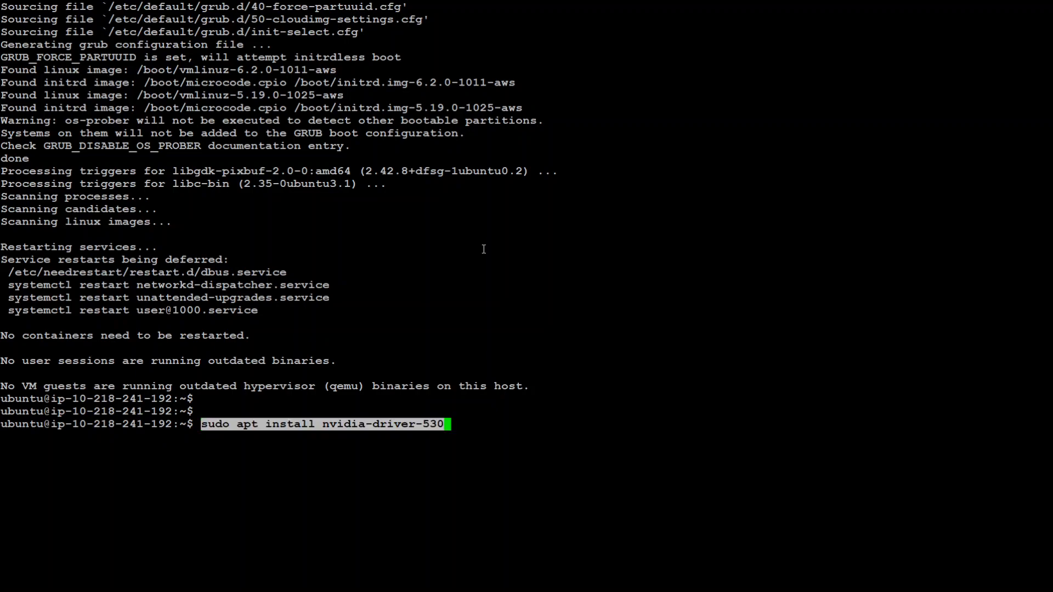
mouse_move(615, 227)
text(reboot)
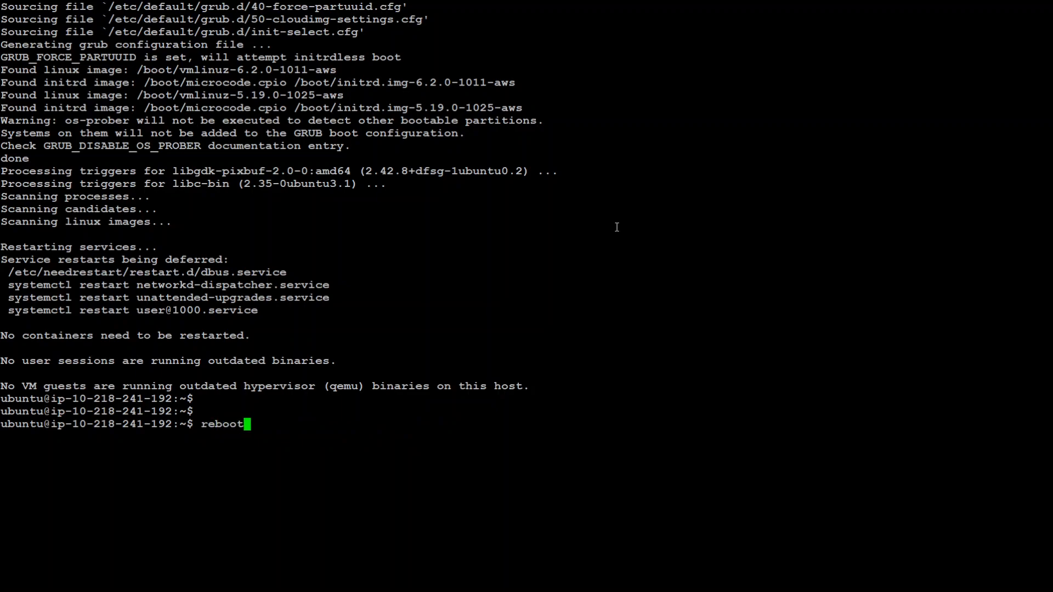
Try reboot as the regular user, then reissue reboot from a root shell
key(Return)
text(r)
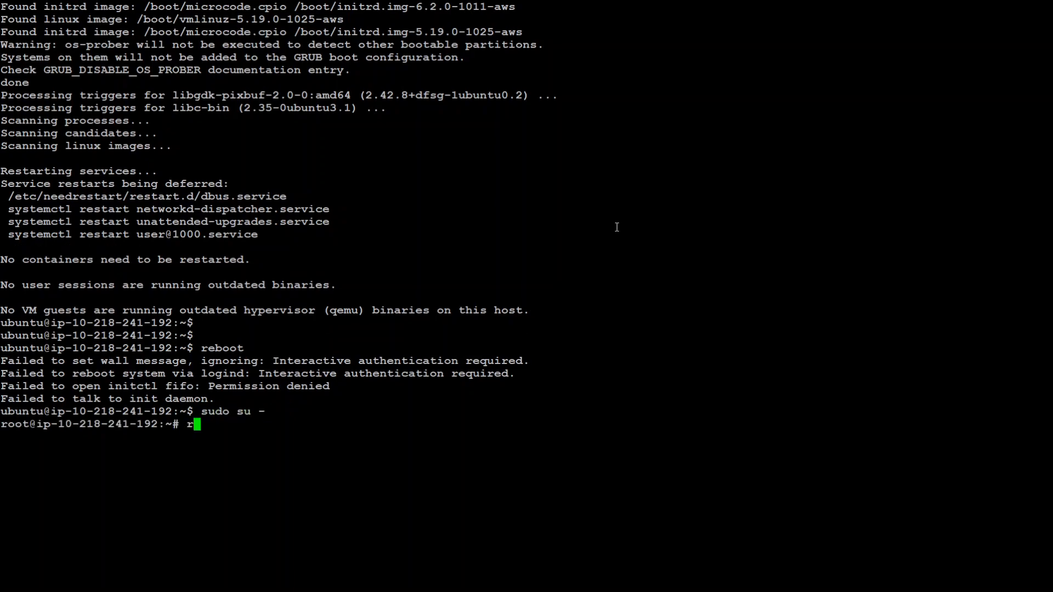
text(eboot)
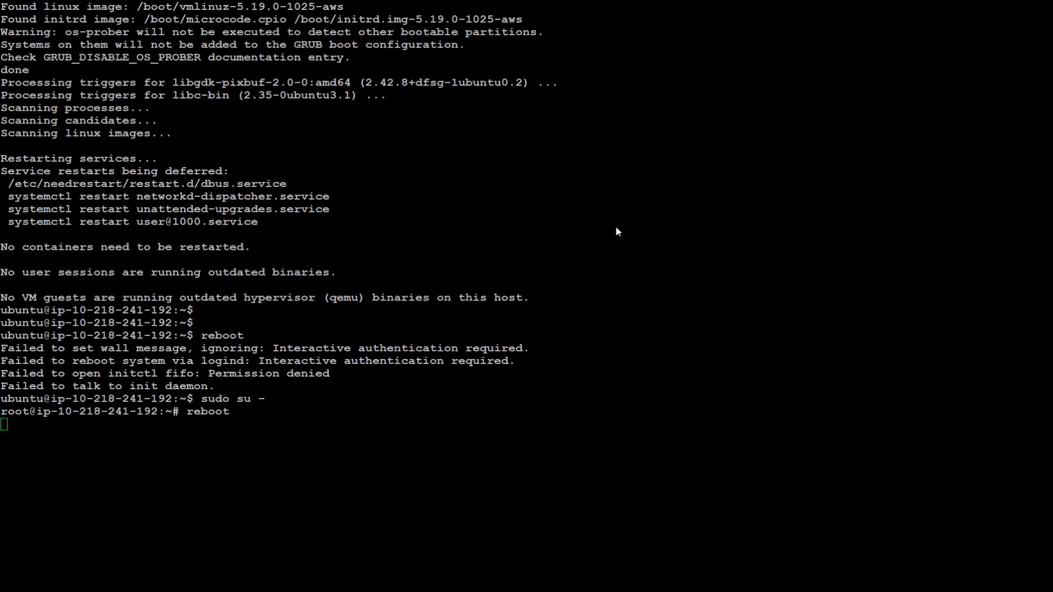
mouse_move(521, 299)
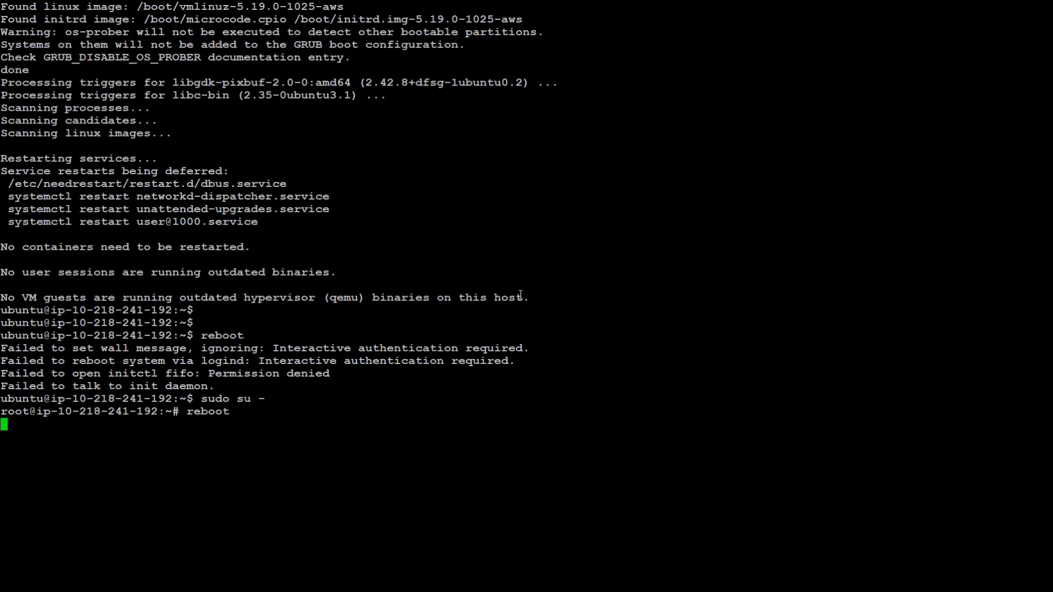
mouse_move(442, 311)
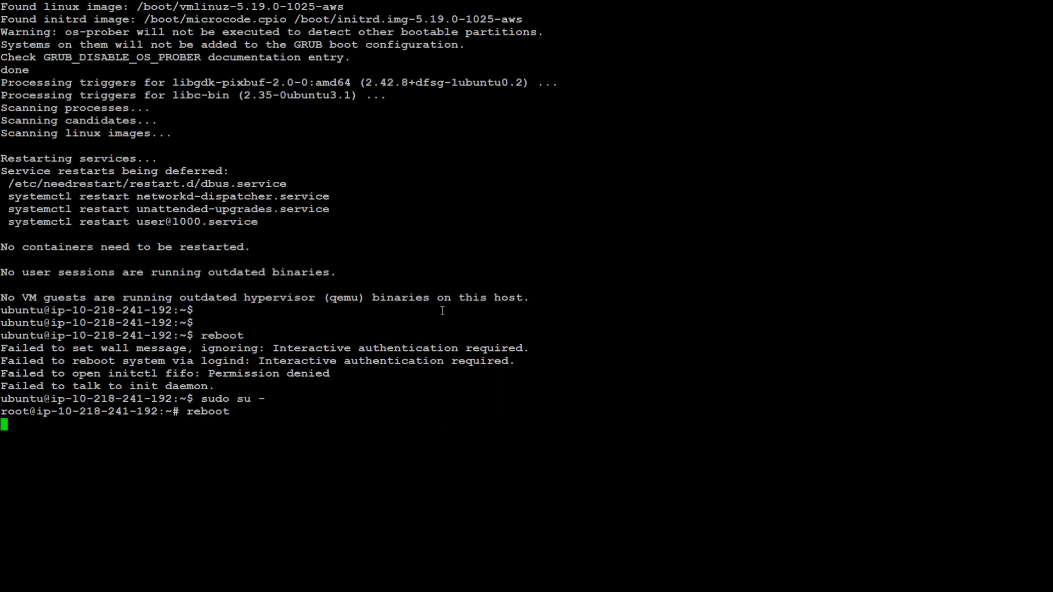